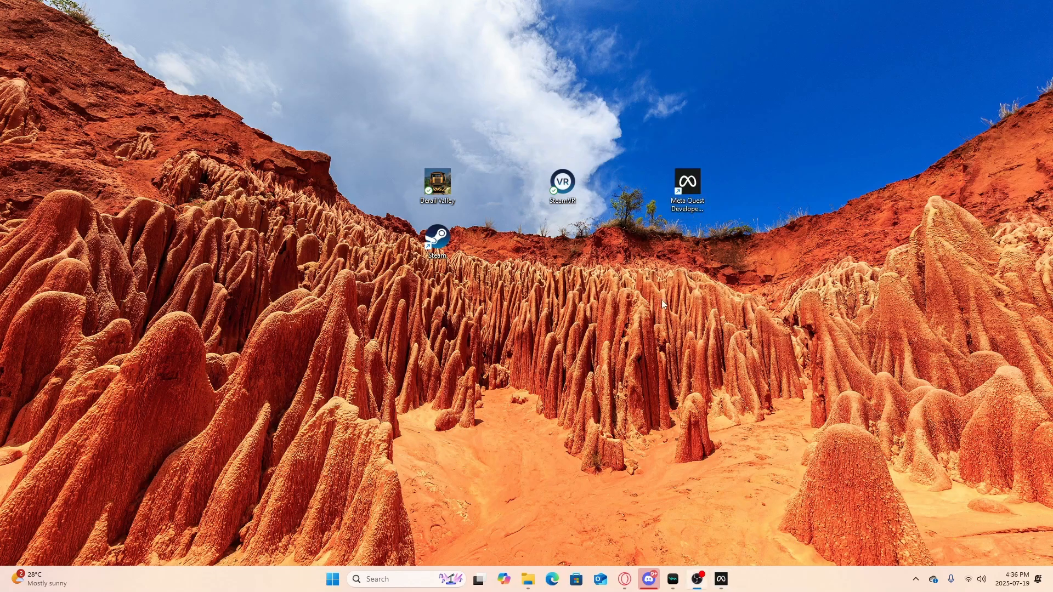
{"action": "mouse_move", "coordinate": [674, 282]}
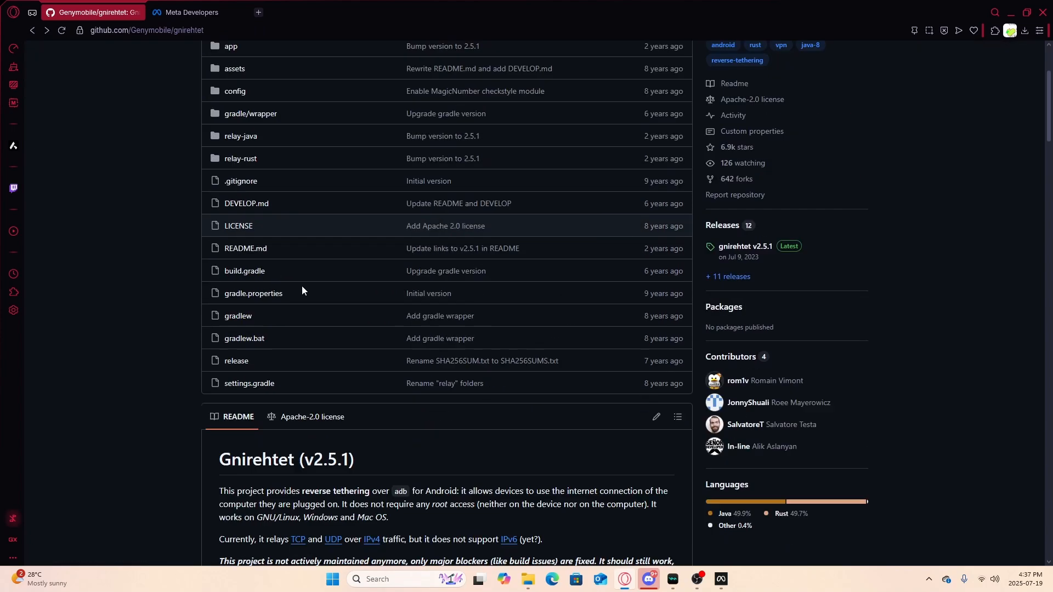
{"action": "scroll", "scroll_direction": "down", "scroll_amount": 3}
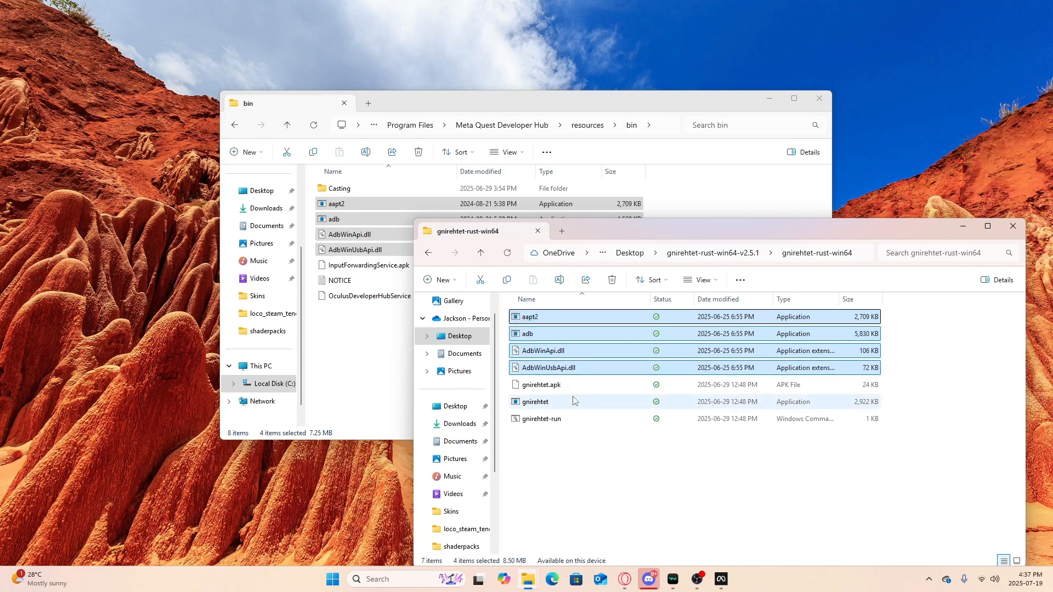
{"action": "mouse_move", "coordinate": [534, 401]}
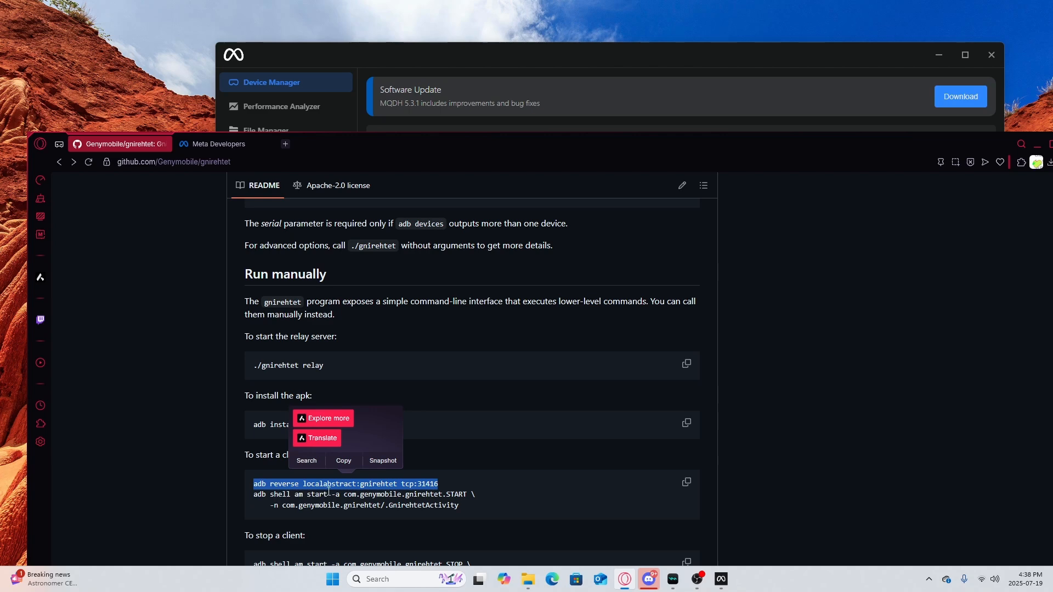
{"action": "mouse_move", "coordinate": [443, 488]}
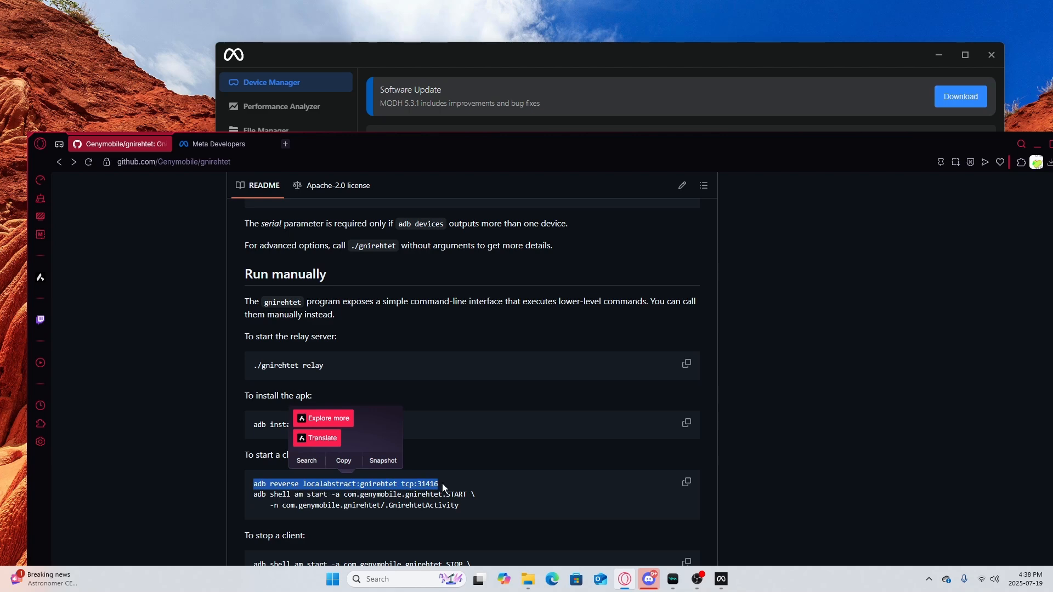
{"action": "mouse_move", "coordinate": [468, 483]}
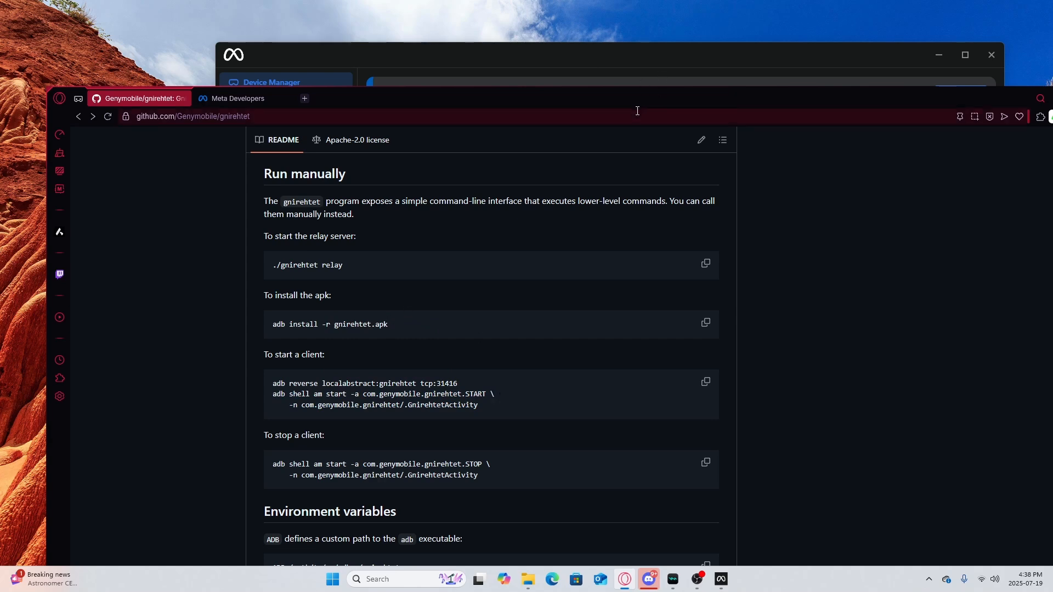
{"action": "mouse_move", "coordinate": [525, 105]}
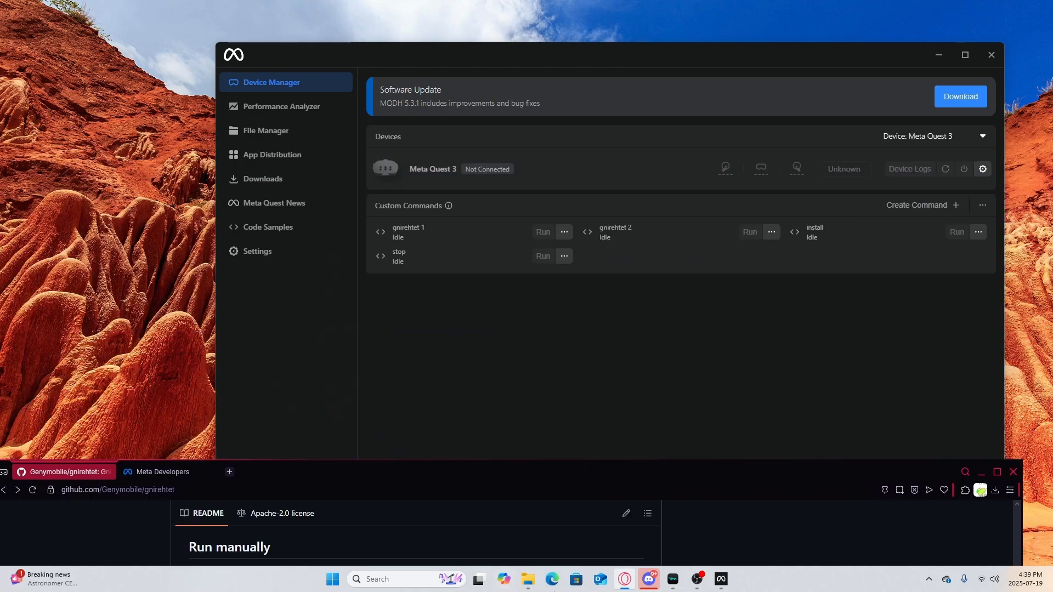
{"action": "mouse_move", "coordinate": [805, 130]}
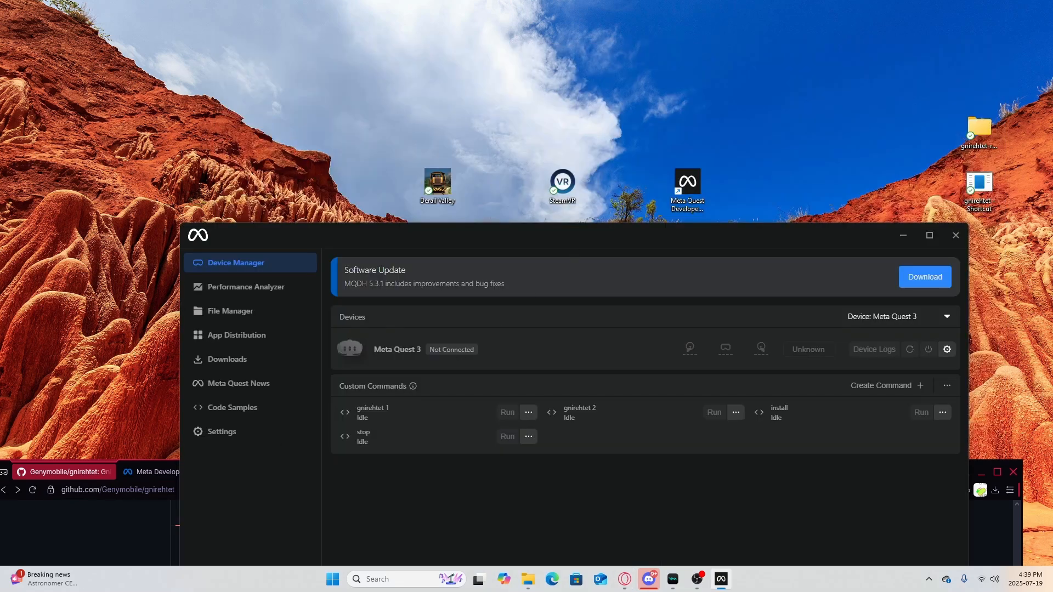
{"action": "mouse_move", "coordinate": [705, 304]}
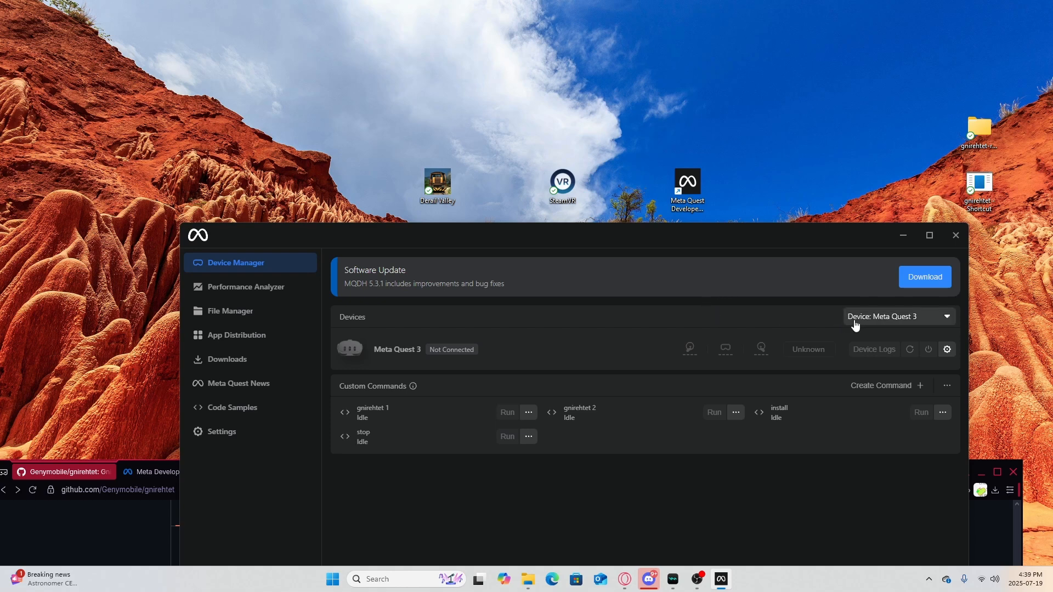
{"action": "mouse_move", "coordinate": [104, 346]}
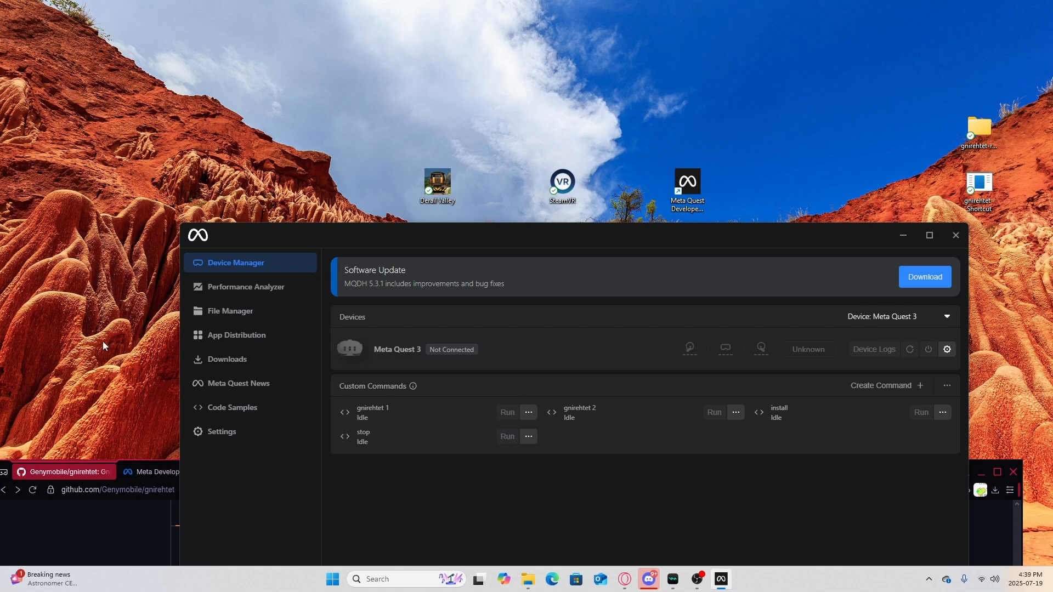
{"action": "mouse_move", "coordinate": [444, 449]}
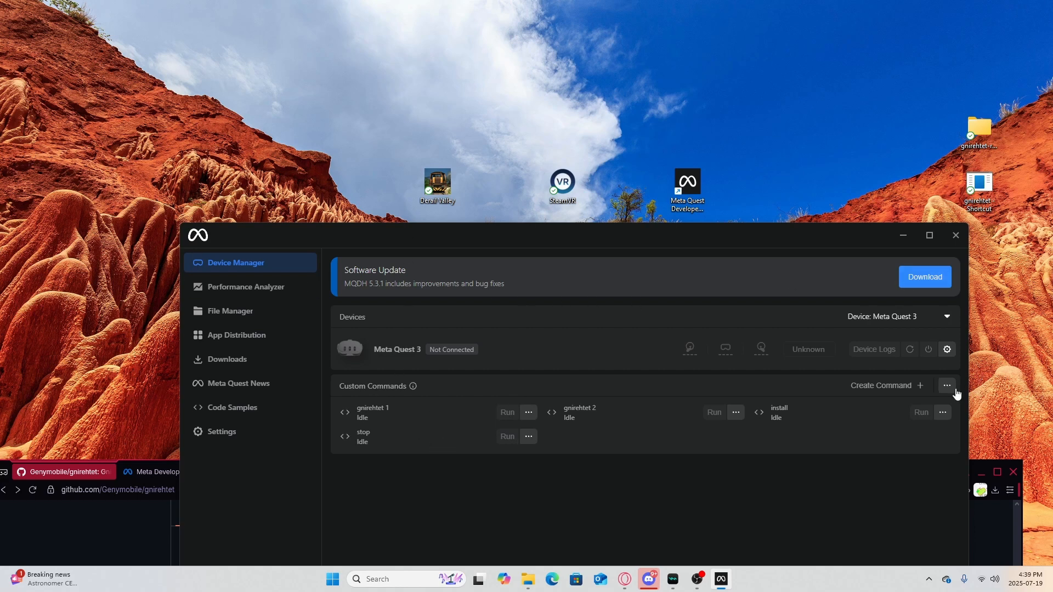
{"action": "mouse_move", "coordinate": [964, 211]}
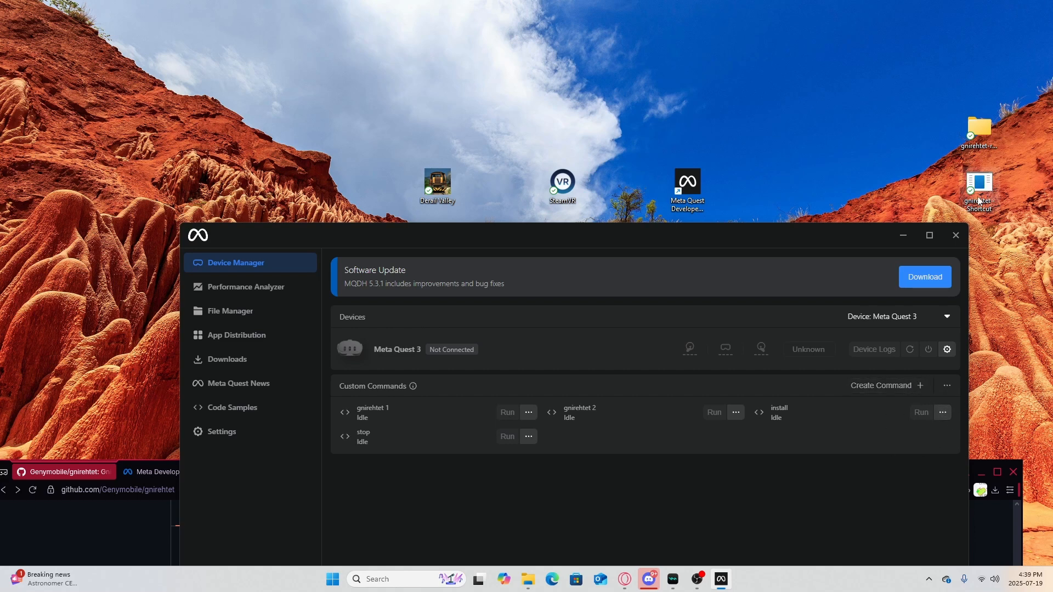
{"action": "mouse_move", "coordinate": [466, 417]}
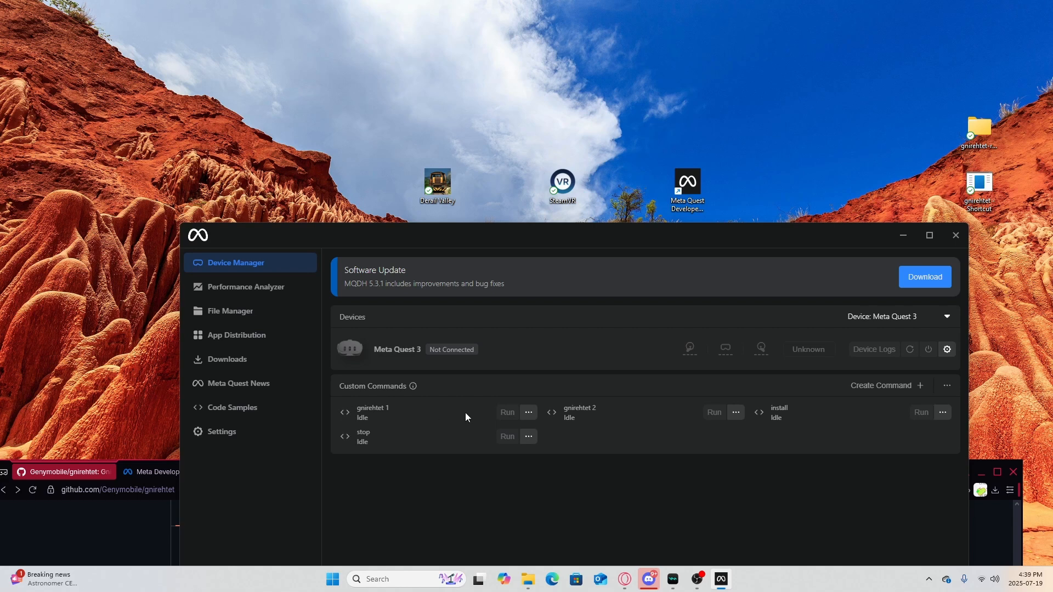
{"action": "mouse_move", "coordinate": [831, 261]}
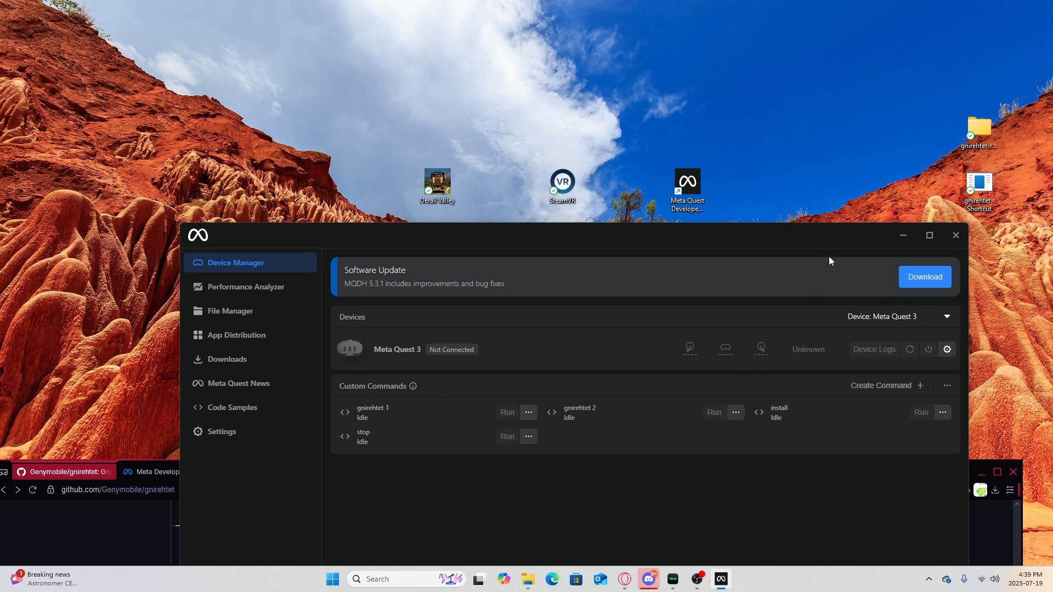
{"action": "mouse_move", "coordinate": [433, 141]}
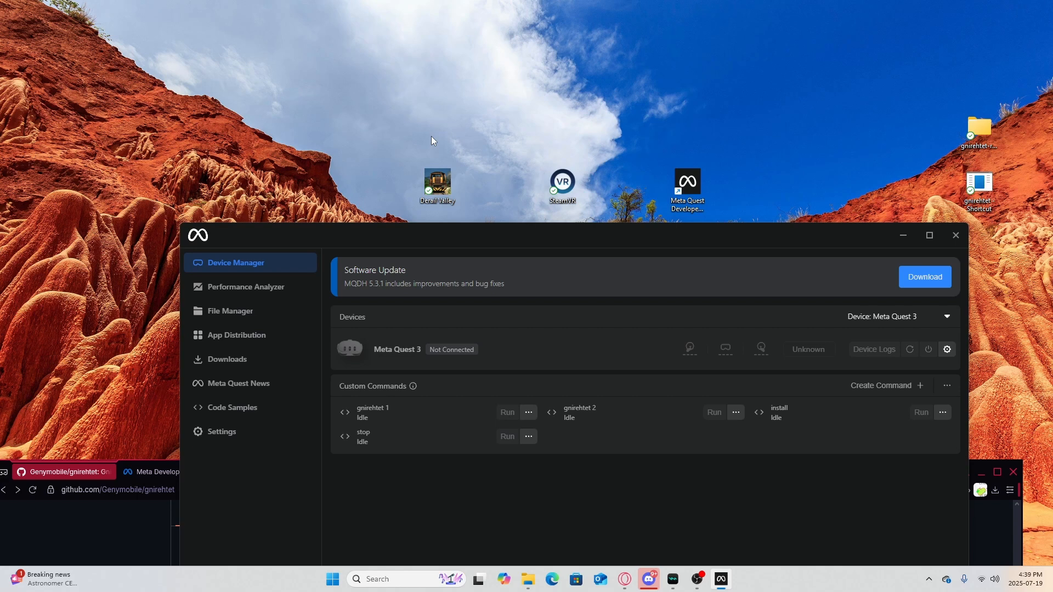
{"action": "mouse_move", "coordinate": [492, 280]}
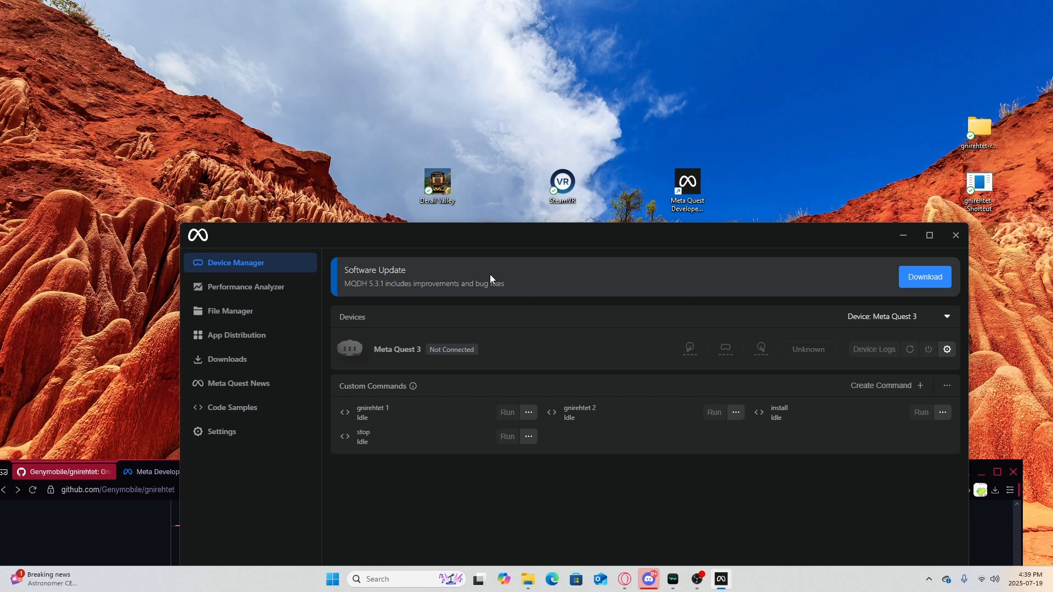
{"action": "mouse_move", "coordinate": [237, 336]}
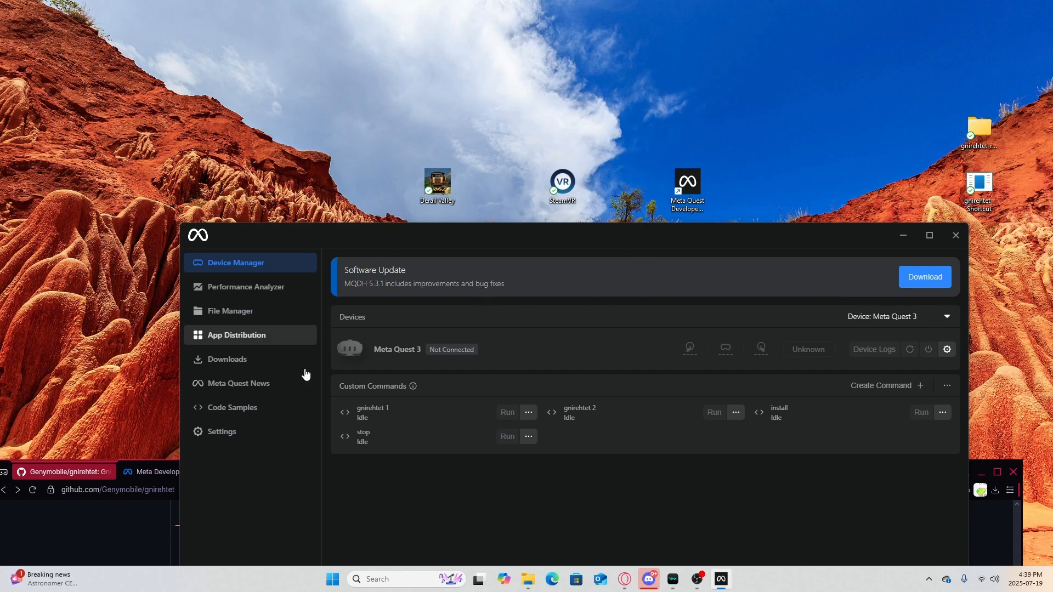
{"action": "mouse_move", "coordinate": [472, 501]}
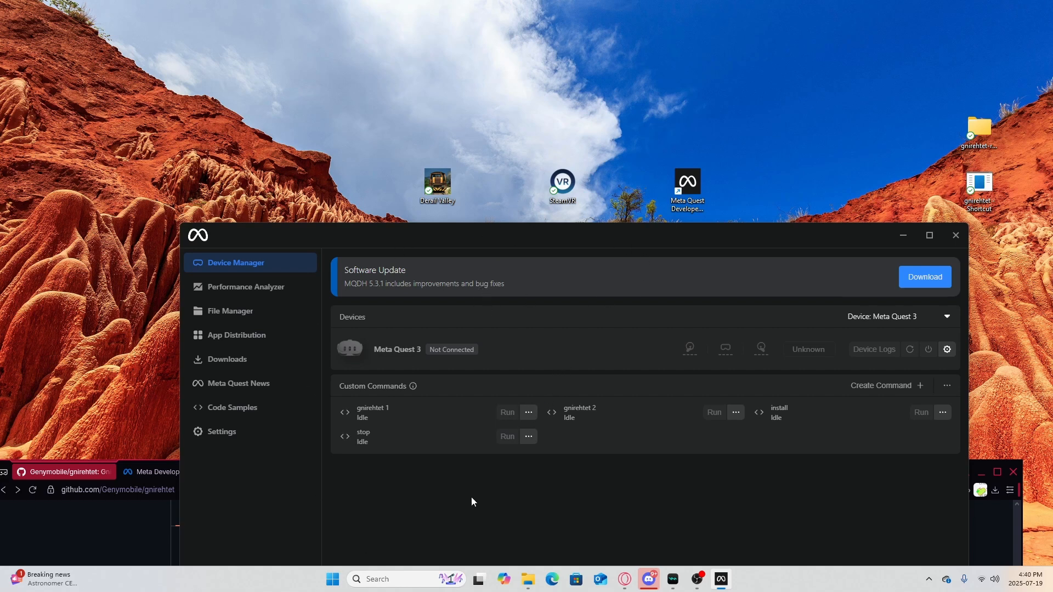
{"action": "mouse_move", "coordinate": [517, 335]}
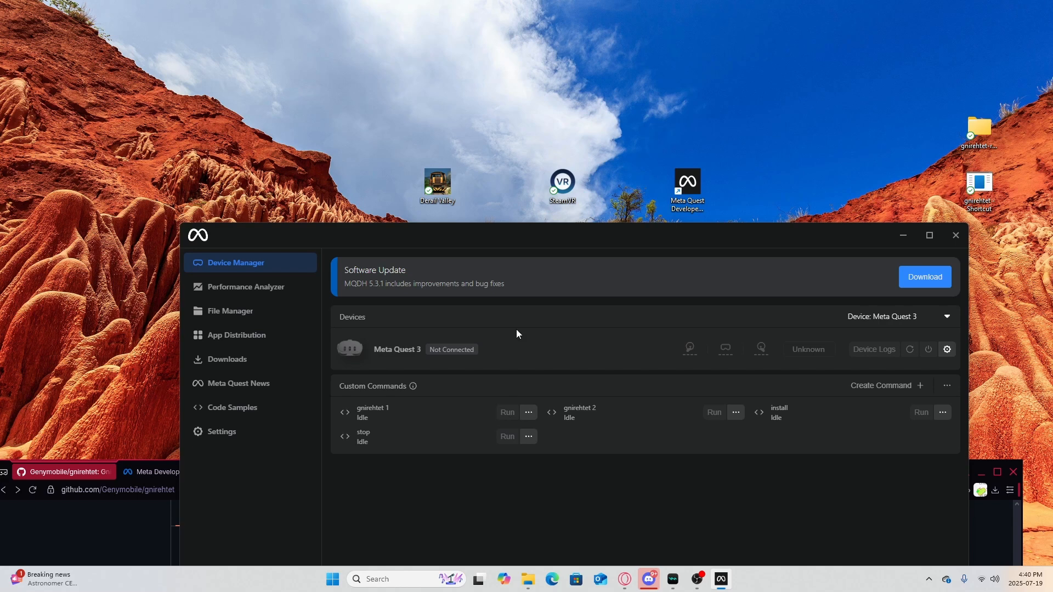
{"action": "mouse_move", "coordinate": [510, 271]}
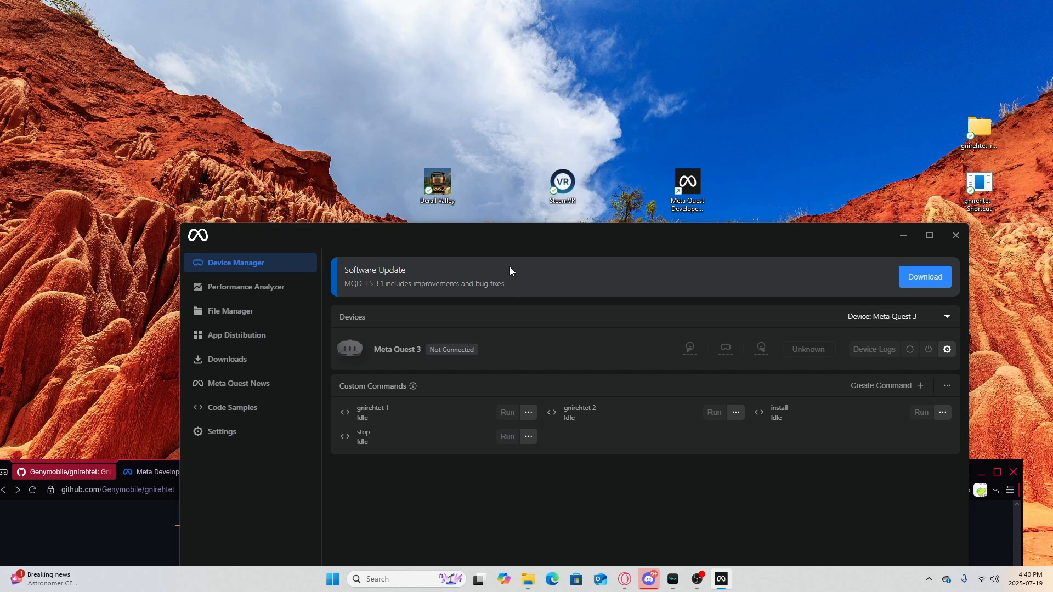
{"action": "mouse_move", "coordinate": [495, 285]}
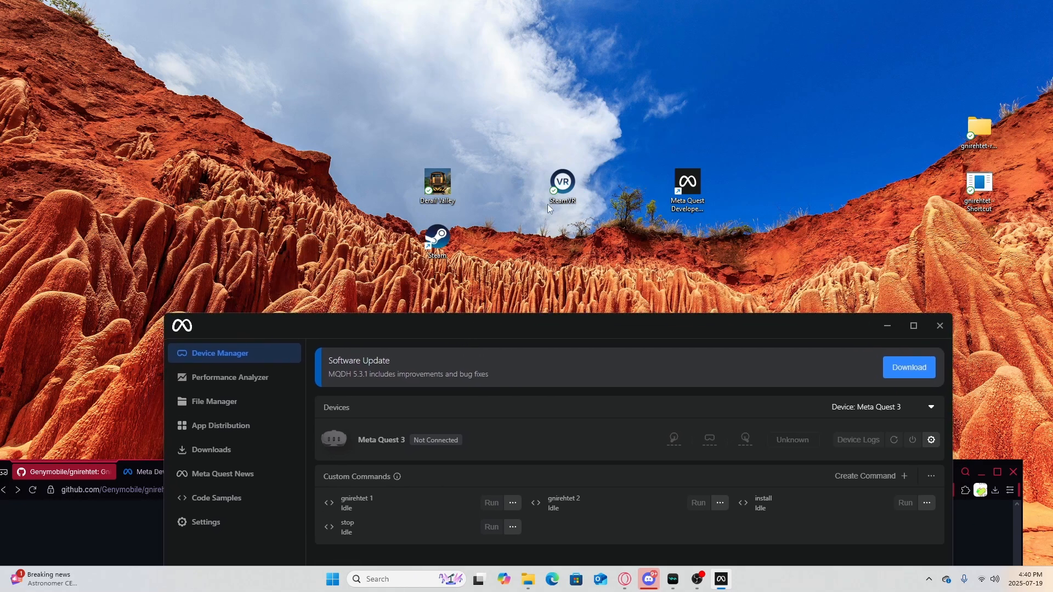
{"action": "mouse_move", "coordinate": [556, 194]}
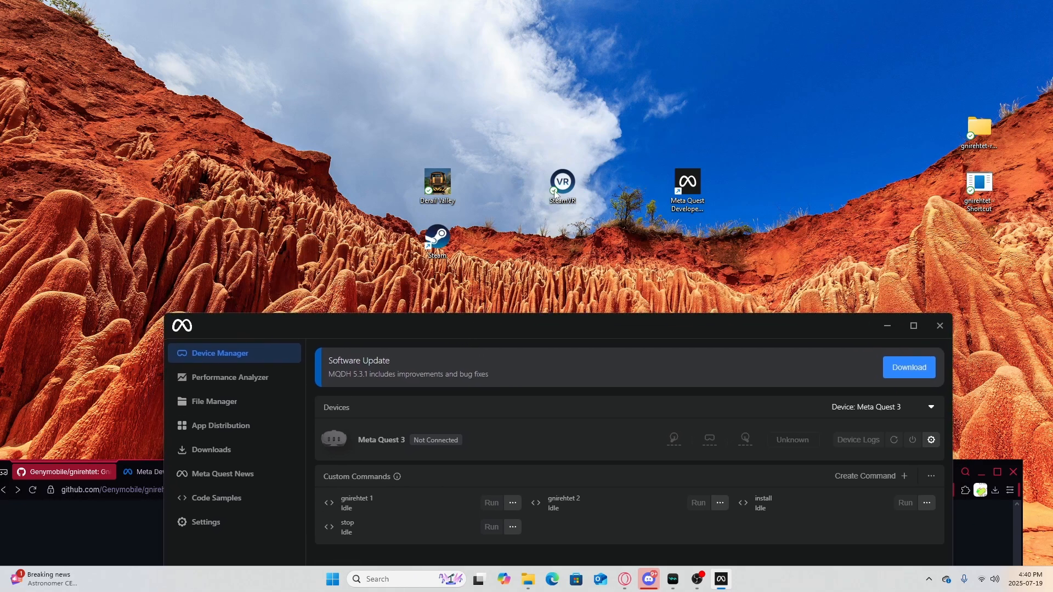